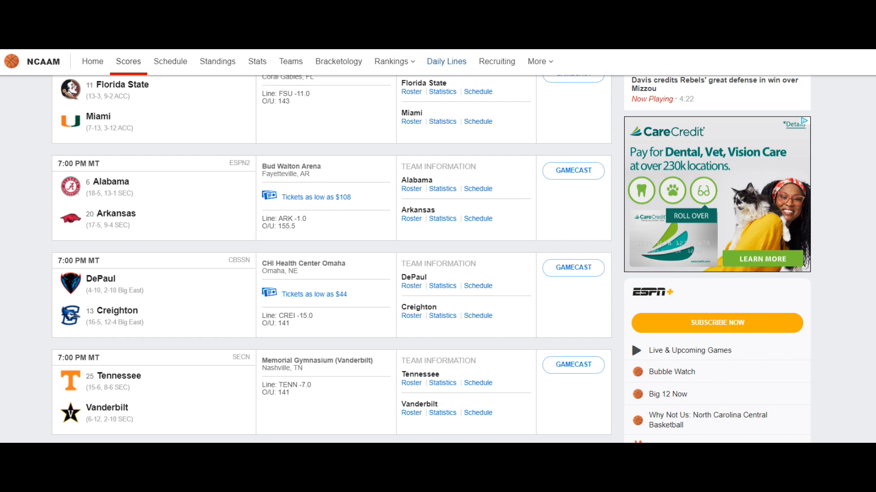
pyautogui.moveTo(111, 182)
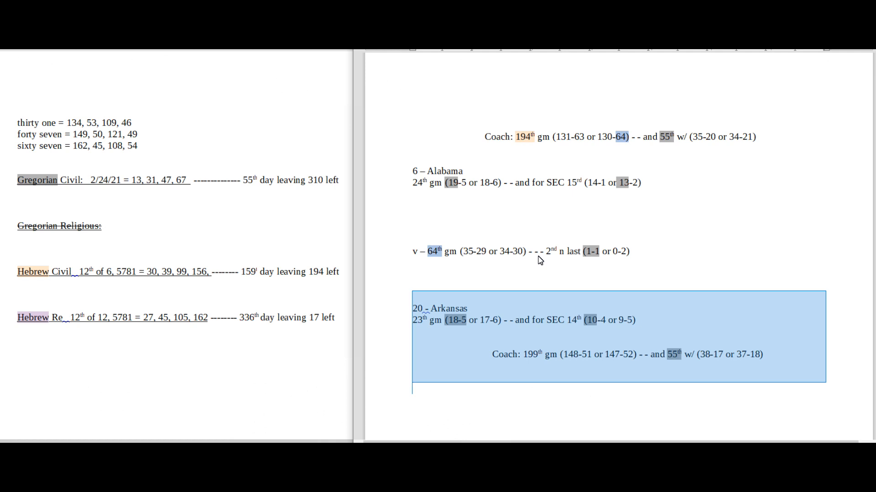
# Deselect the Arkansas notes and select the 20 in the coach's 35-20 record.
pyautogui.click(487, 307)
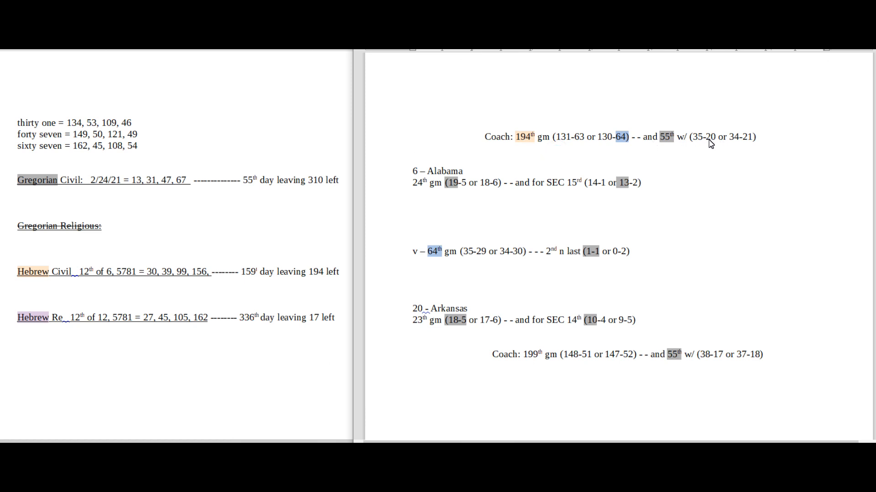
pyautogui.doubleClick(712, 136)
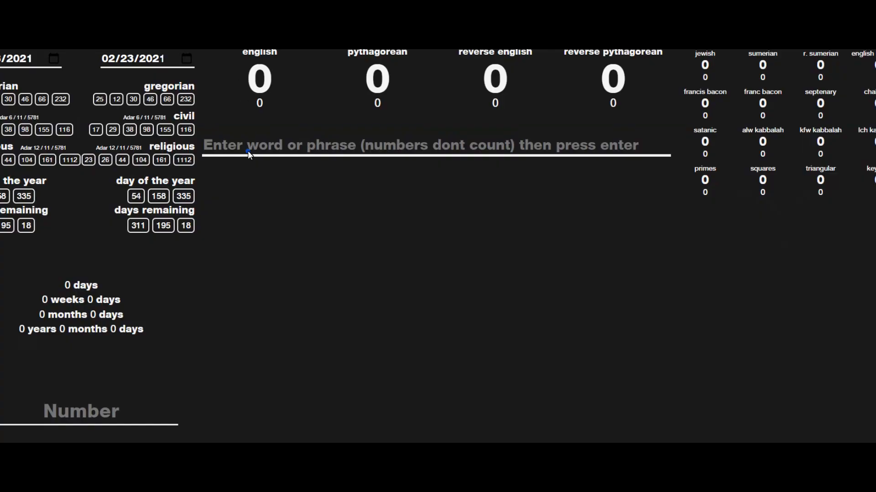
# Enter 'twenty' in Gematrinator to see its cipher values.
pyautogui.write('twenty')
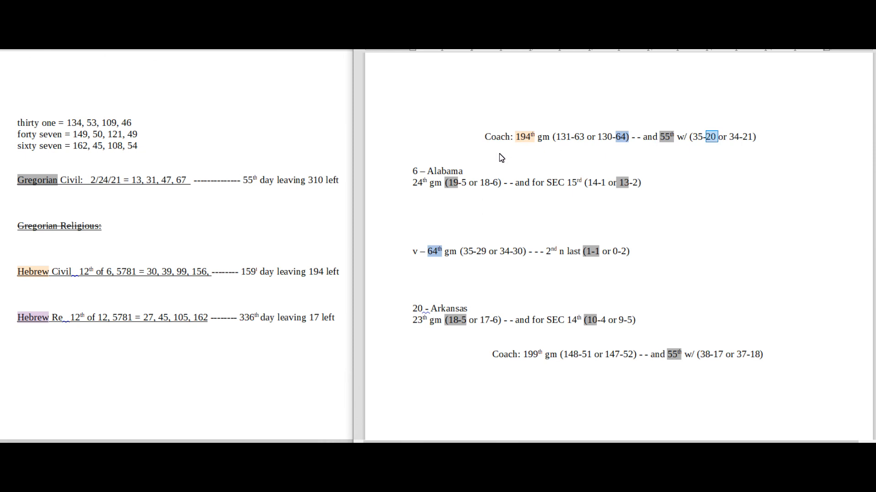
pyautogui.moveTo(499, 318)
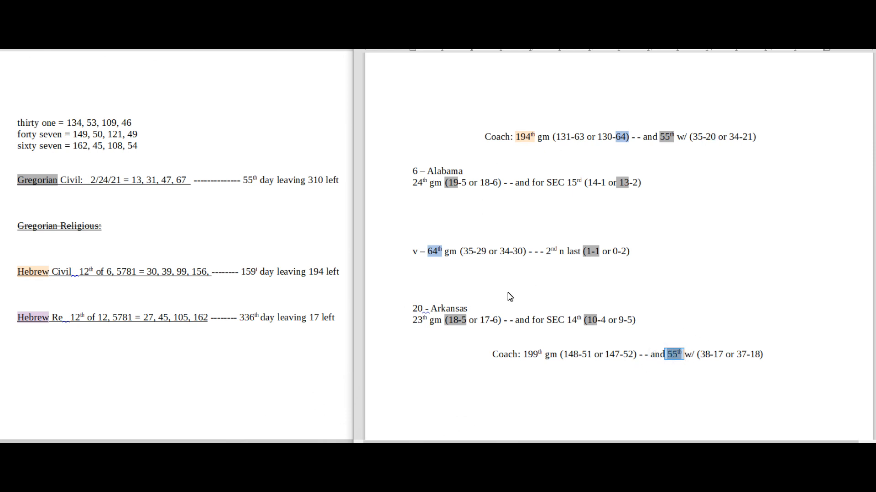
pyautogui.moveTo(521, 302)
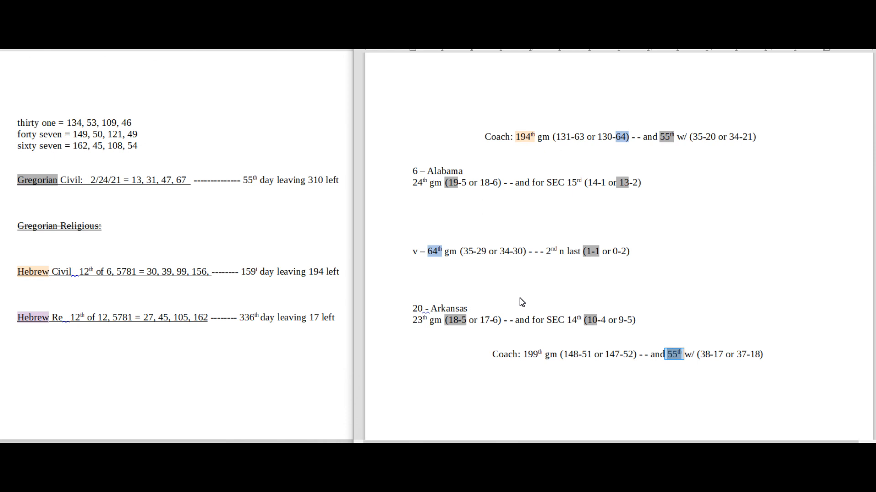
# Select '55th' in the Arkansas coach line.
pyautogui.doubleClick(418, 309)
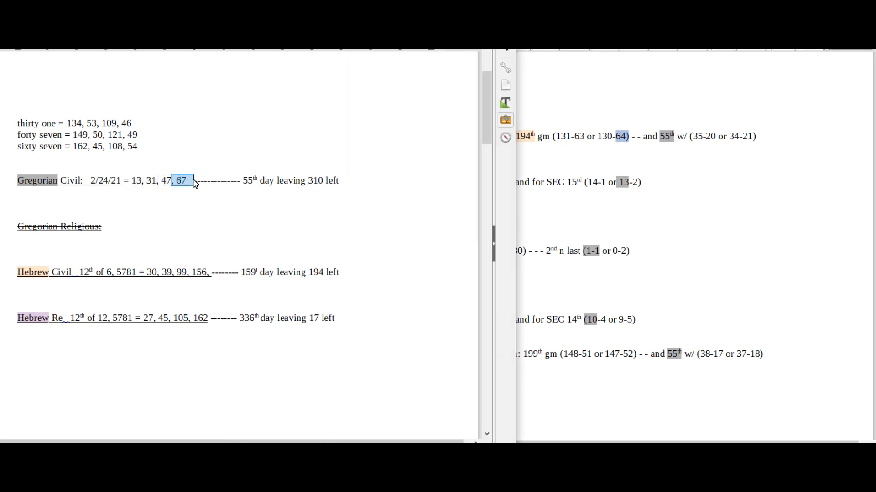
pyautogui.moveTo(234, 183)
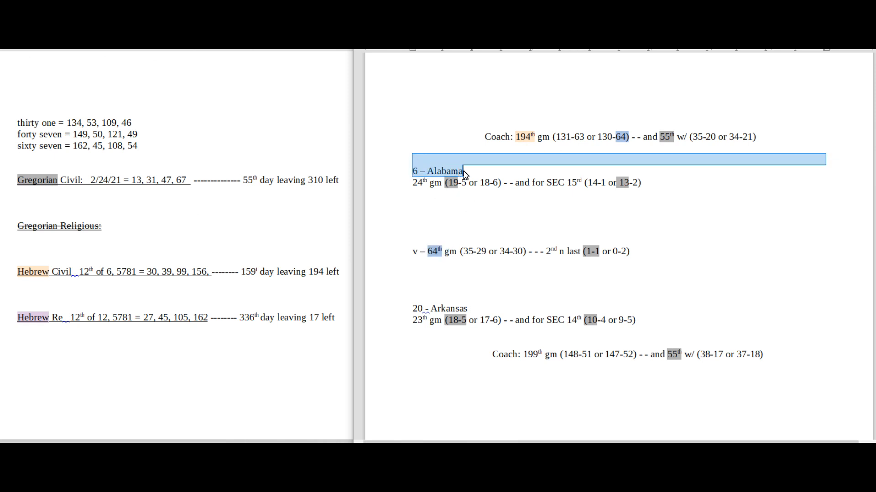
pyautogui.click(618, 137)
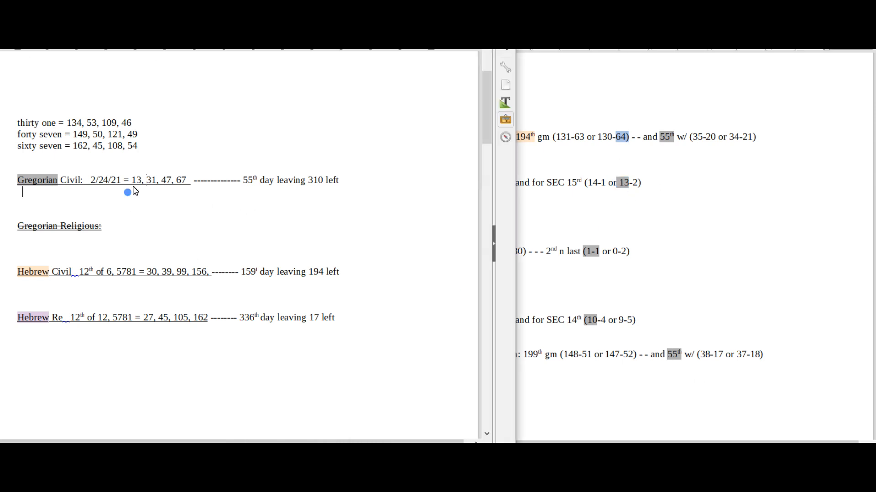
pyautogui.doubleClick(151, 180)
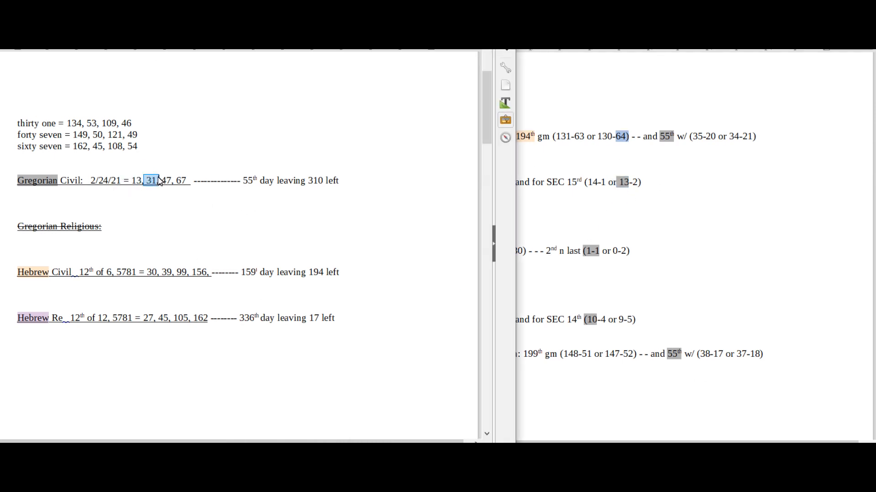
pyautogui.moveTo(596, 212)
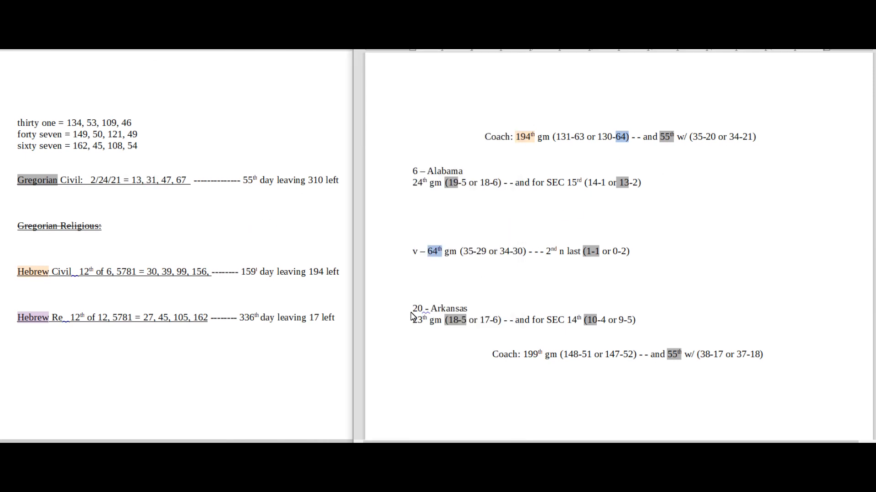
pyautogui.moveTo(410, 308); pyautogui.dragTo(469, 308)
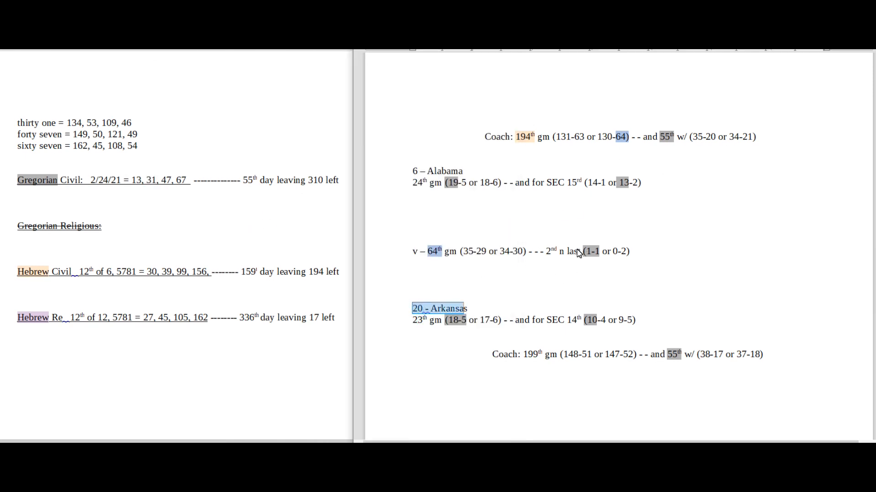
pyautogui.click(590, 251)
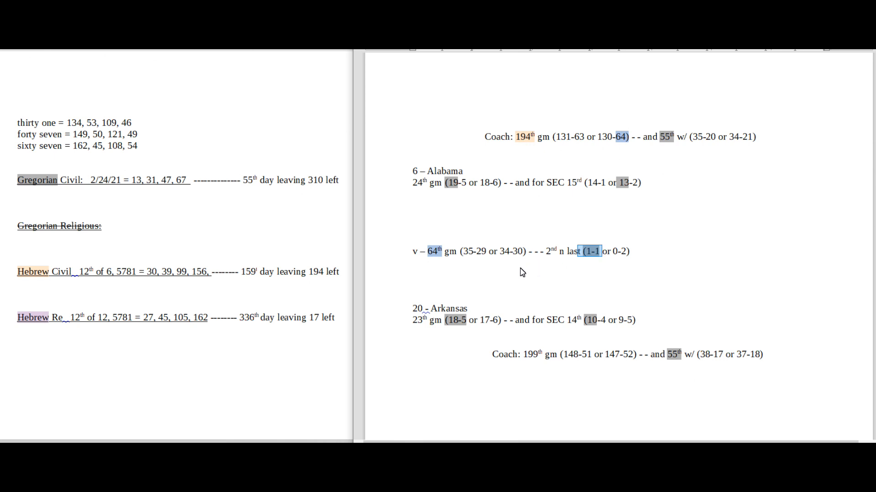
pyautogui.moveTo(433, 314)
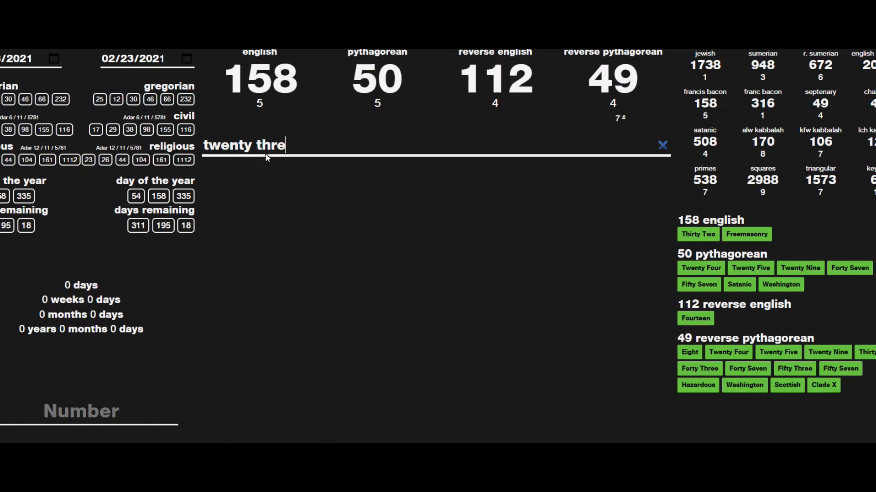
# Enter 'twenty three' and 'thirty eight' in Gematrinator to read their cipher values.
pyautogui.write('e')
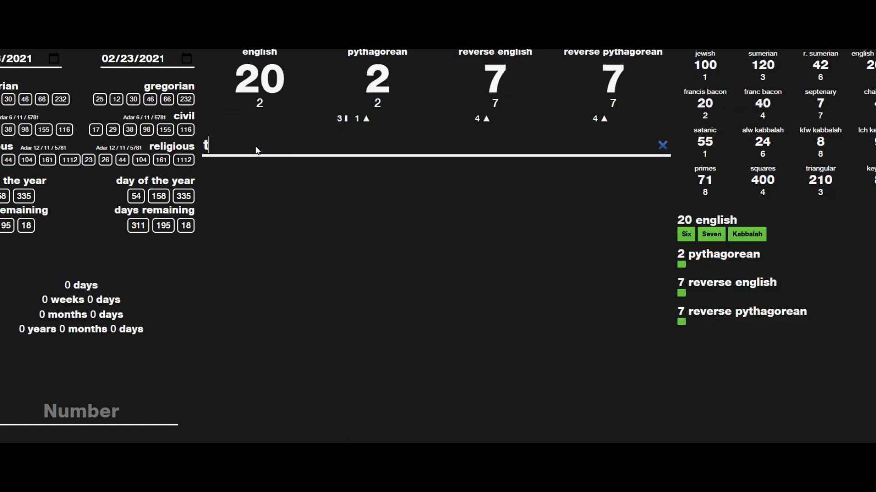
pyautogui.write('hirty eight')
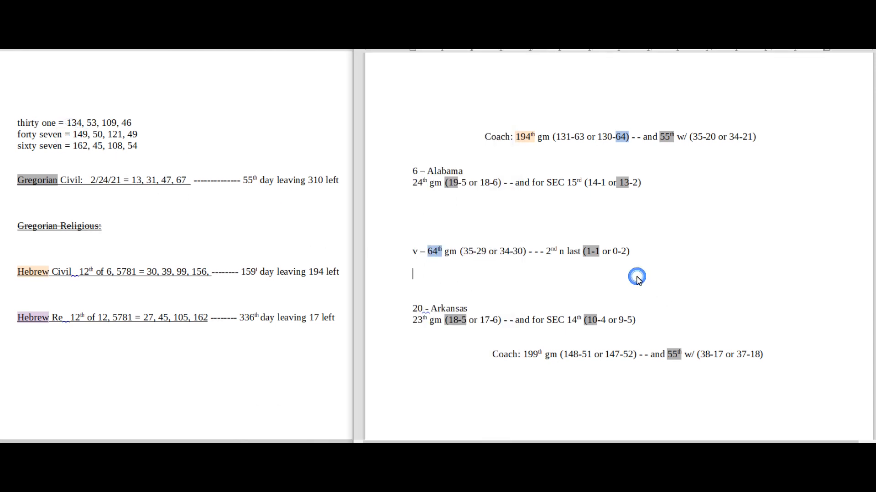
pyautogui.moveTo(523, 250)
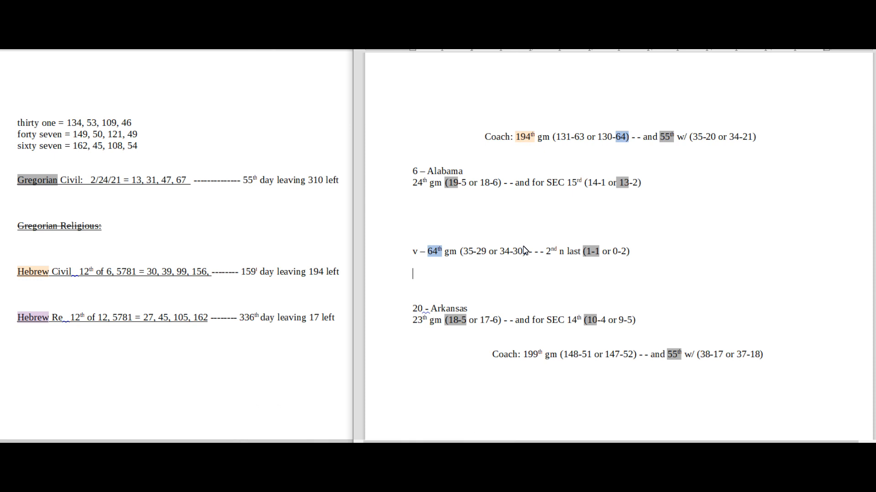
pyautogui.moveTo(391, 160)
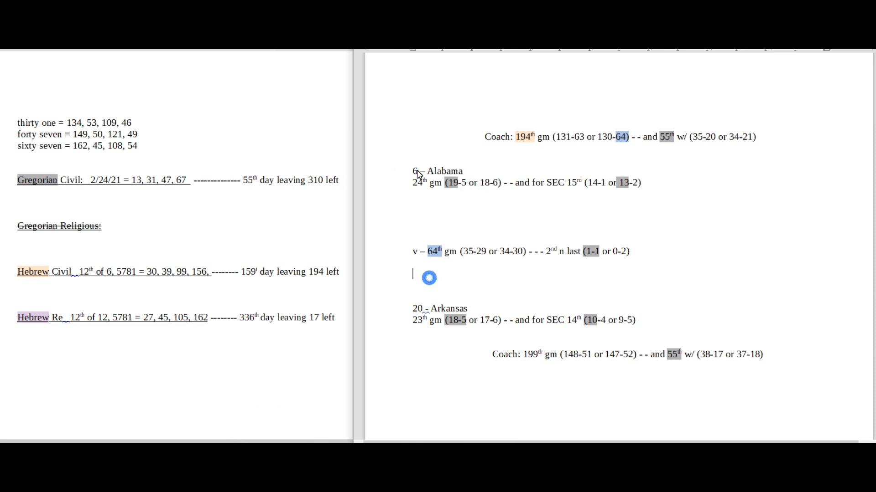
pyautogui.moveTo(413, 171); pyautogui.dragTo(463, 171)
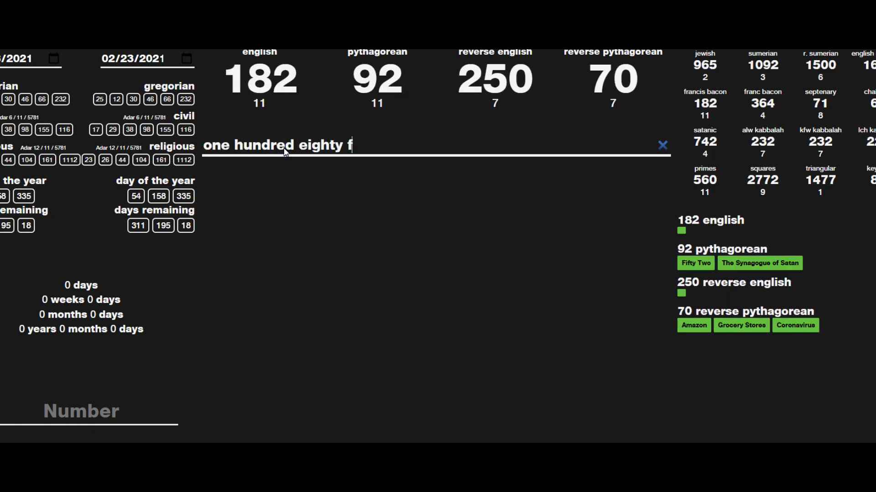
# Finish entering 'one hundred eighty five' in Gematrinator to read its cipher values.
pyautogui.write('ive')
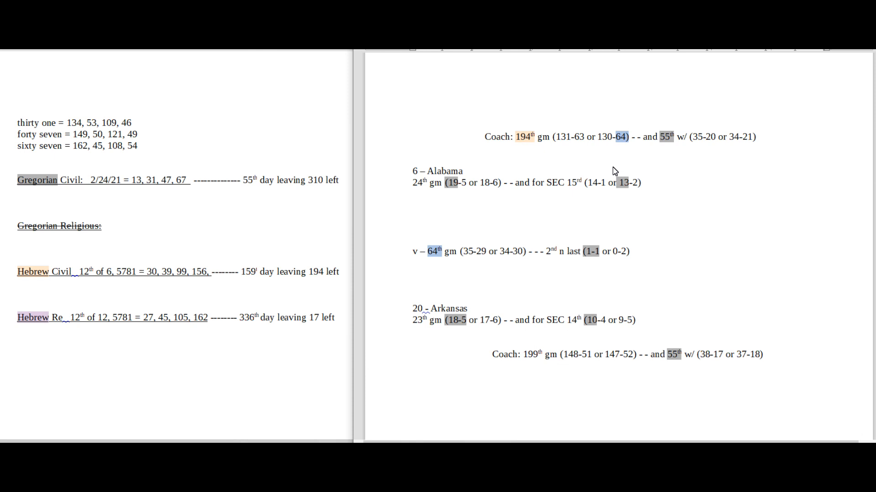
pyautogui.click(413, 263)
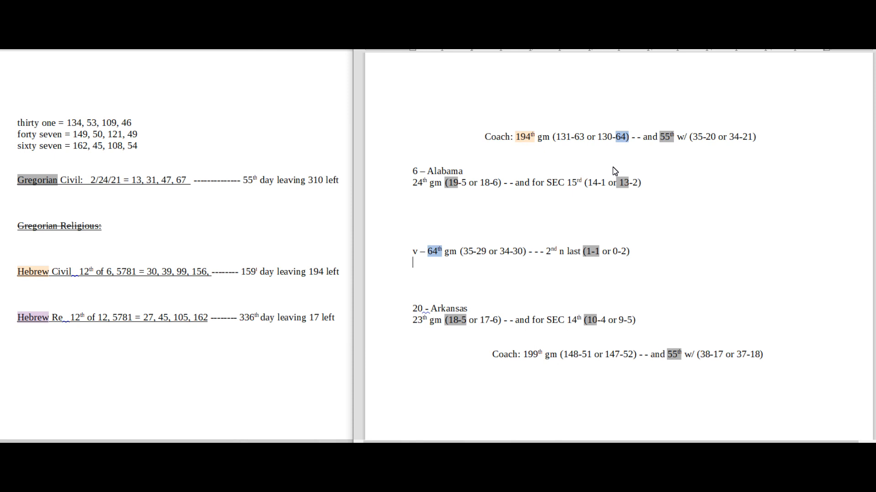